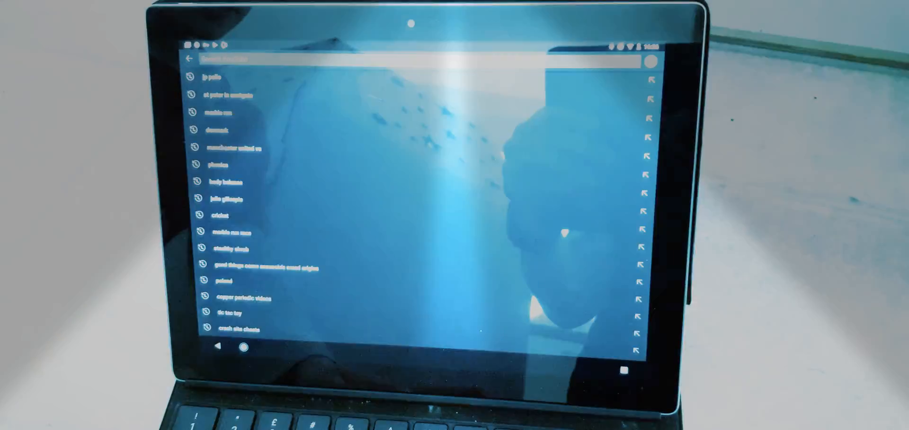
Step: Search YouTube for 'jp pollo' so the results list the subscribed JP Pollo channel
text(j)
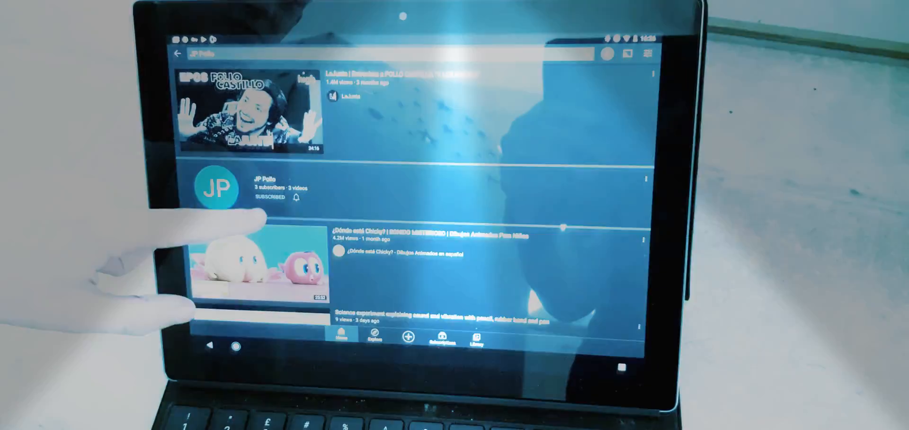
click(268, 197)
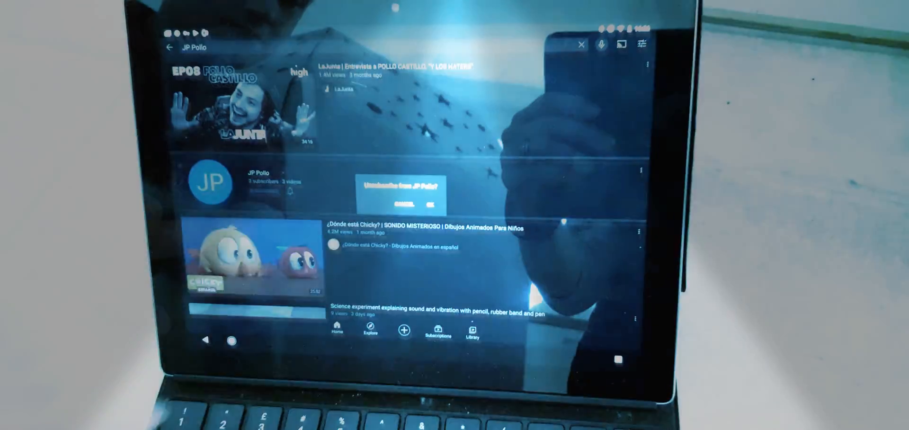
click(428, 203)
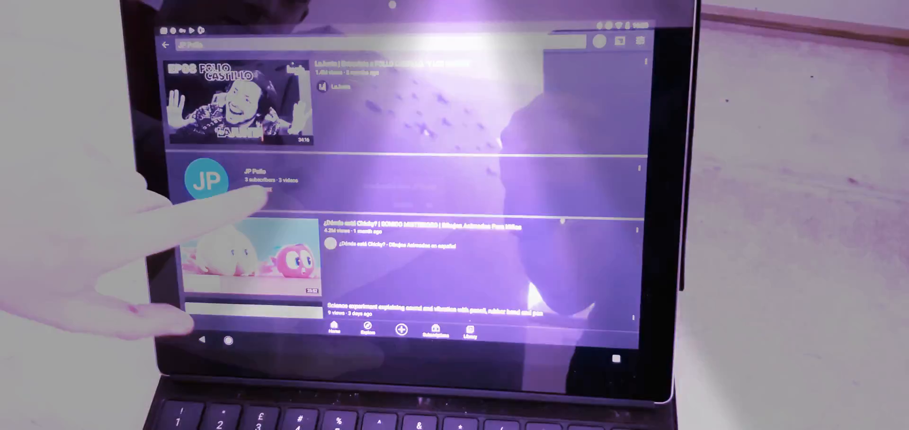
click(259, 190)
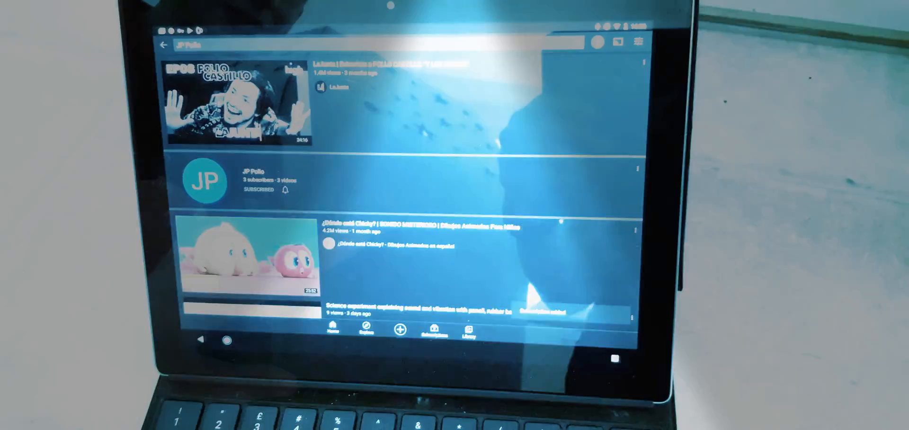